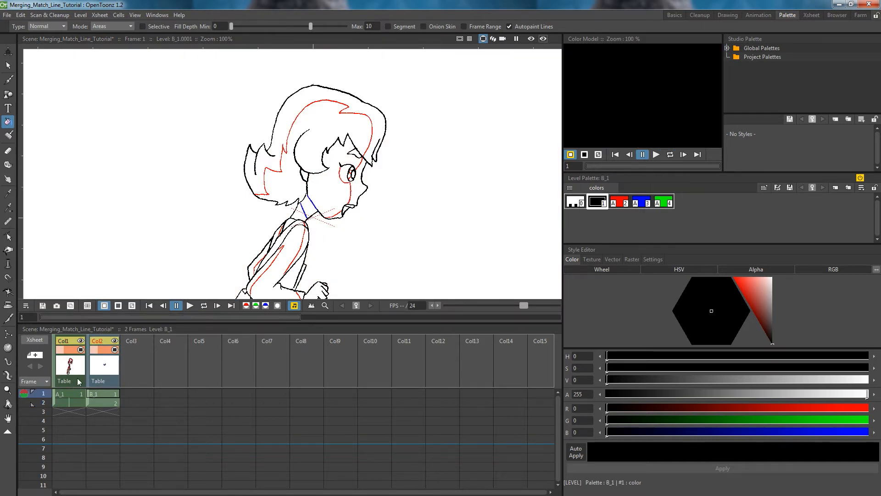
Bring up the Merge Tlv Levels settings from the Xsheet menu for columns A_1 and B_1.
left_click(99, 14)
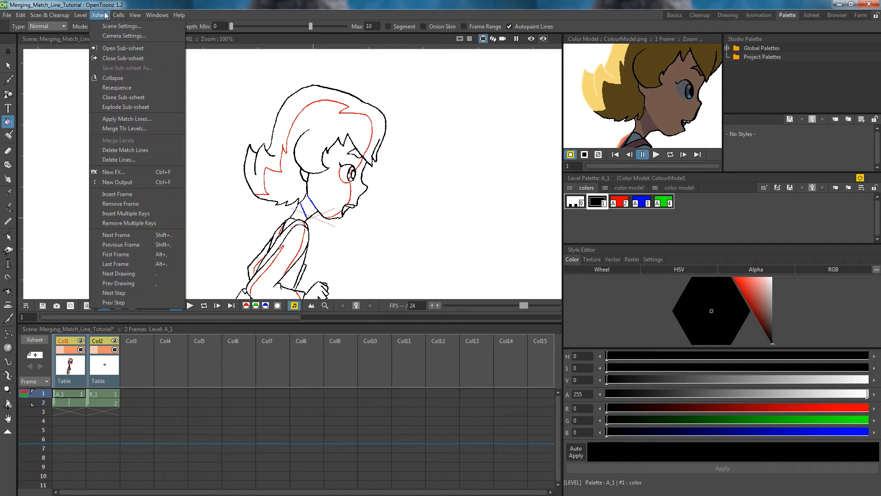
mouse_move(138, 141)
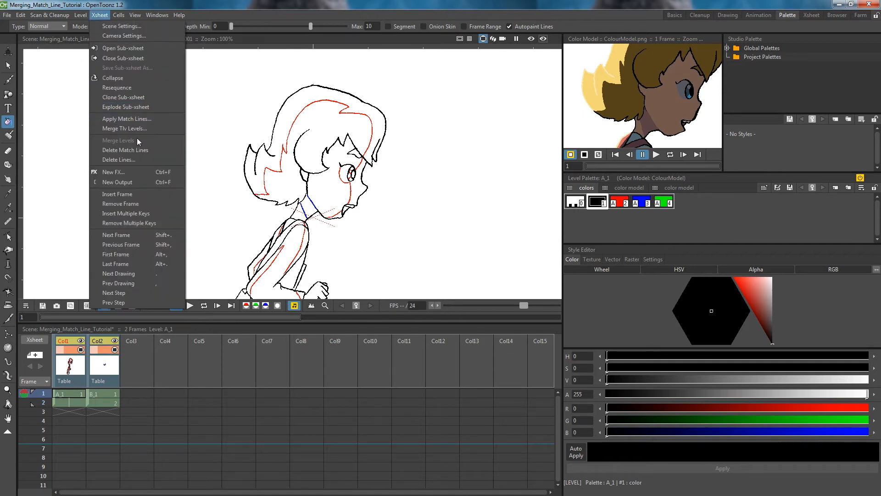
left_click(124, 129)
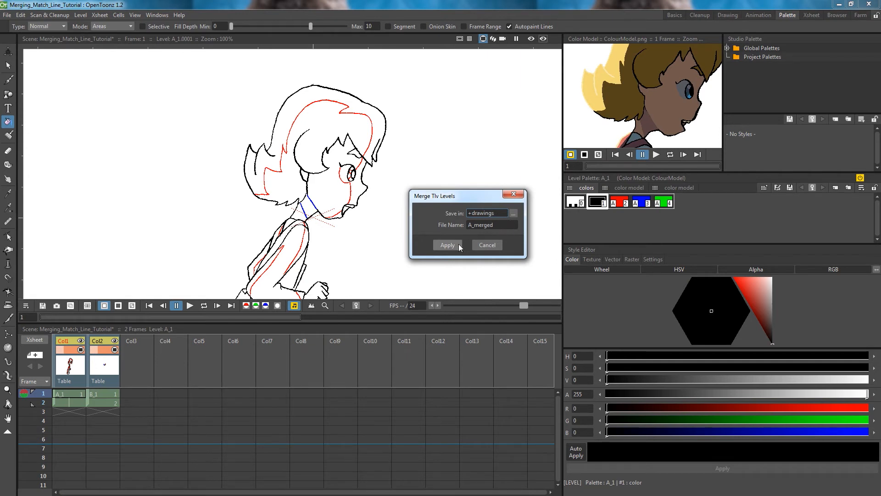
Apply the merge into A_merged and select the first column's cell.
left_click(447, 245)
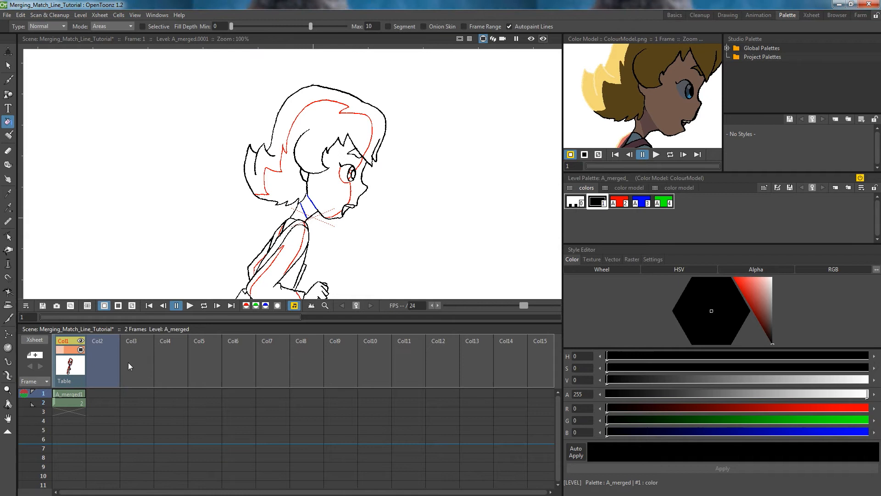
left_click(69, 402)
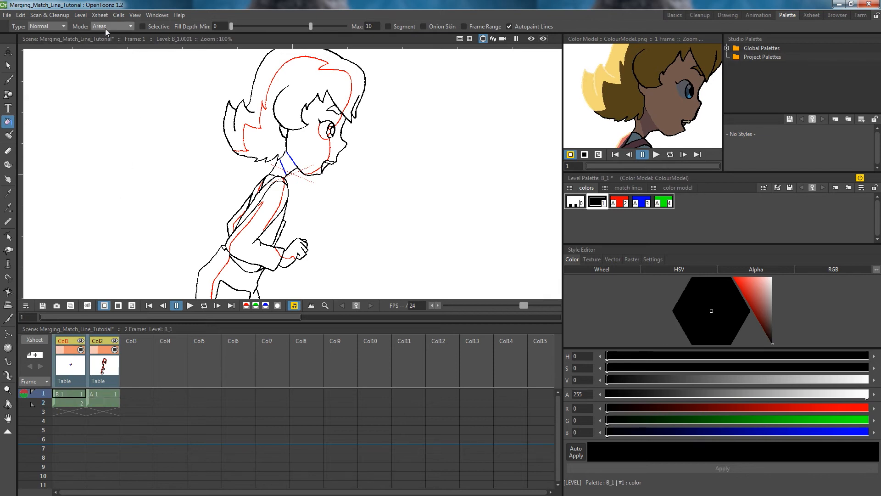
Show the Xsheet menu for the reordered B_1 and A_1 columns.
left_click(100, 14)
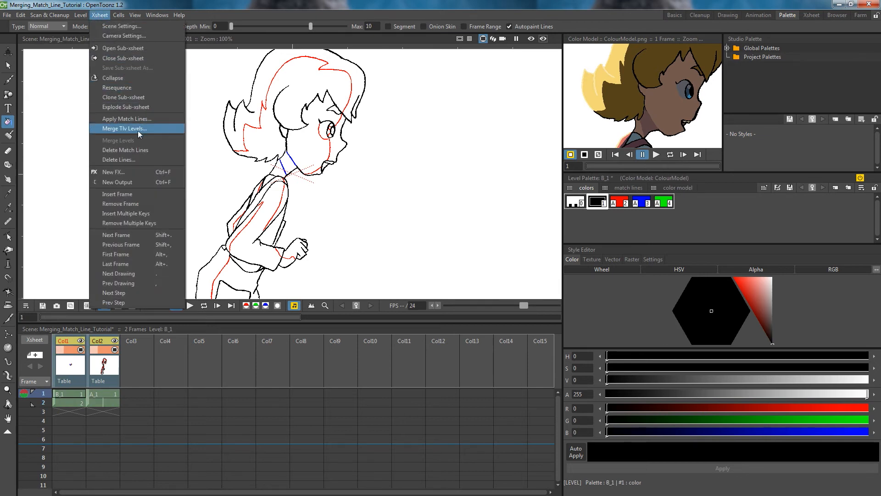
Apply A_1's lines as match lines onto B_1, trying prevalence 70 then keeping 30.
left_click(125, 118)
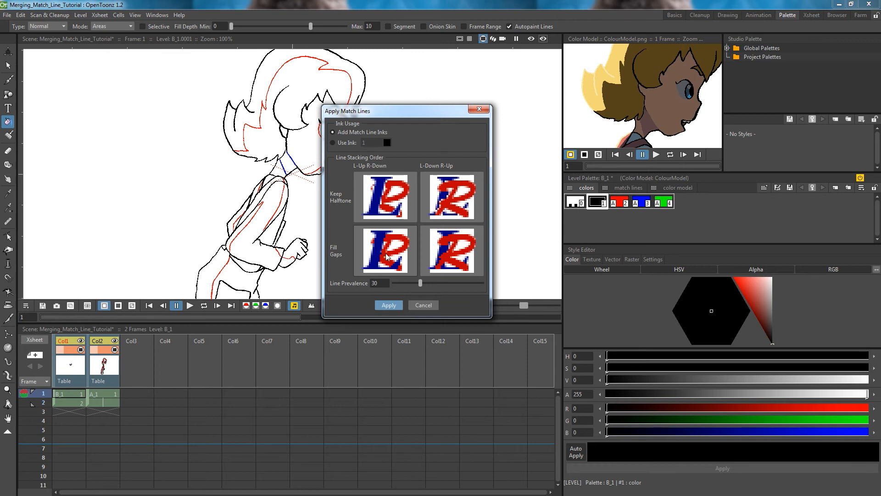
left_click_drag(419, 282, 455, 283)
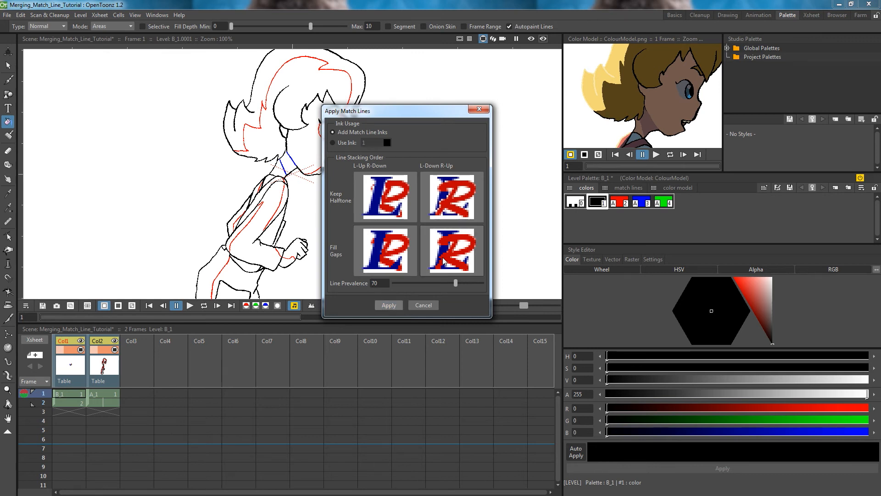
left_click_drag(455, 283, 421, 283)
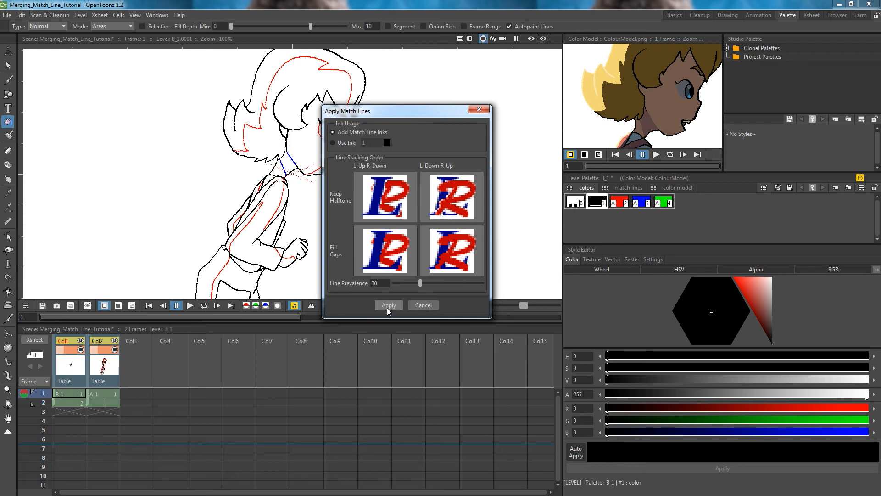
left_click(387, 305)
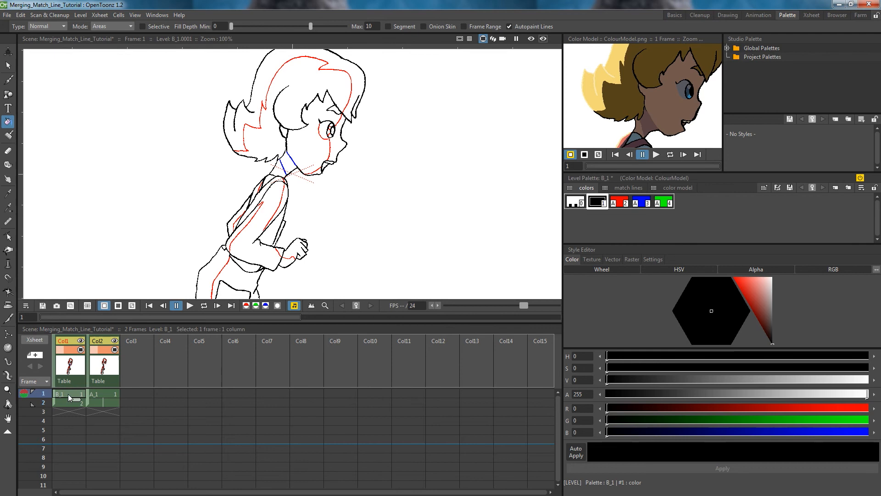
Select B_1's first cell and make frame 2 current.
left_click(69, 402)
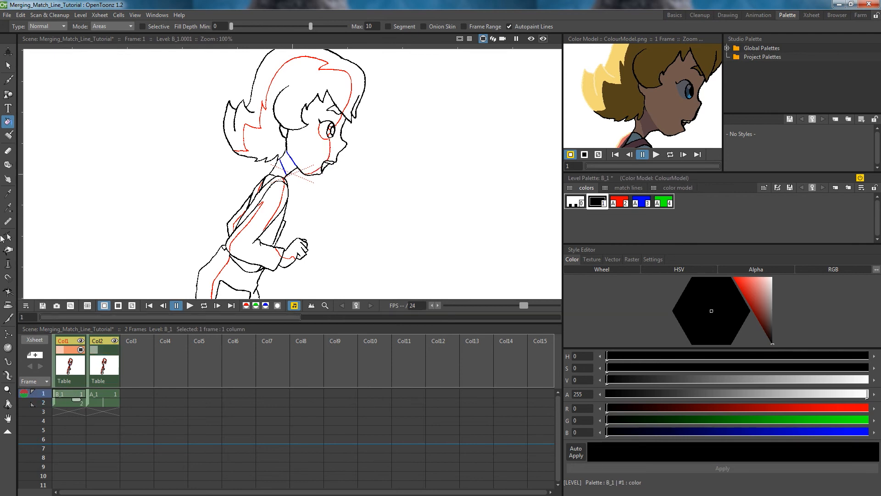
left_click(677, 187)
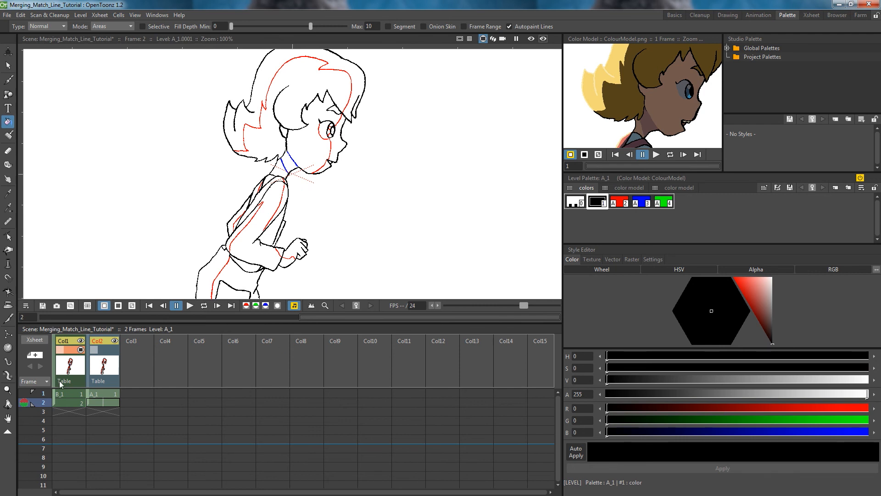
Select both B_1 frame cells to show frame 2 of B_1 alone.
left_click(63, 393)
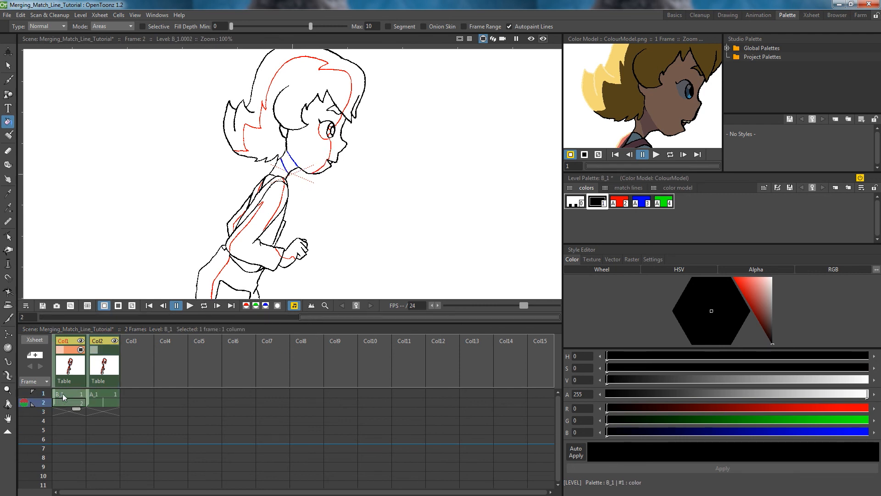
left_click(100, 14)
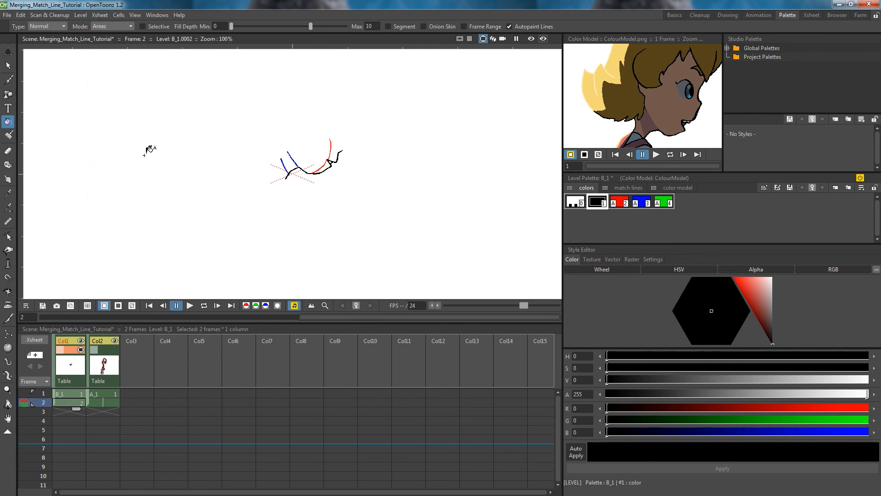
mouse_move(112, 352)
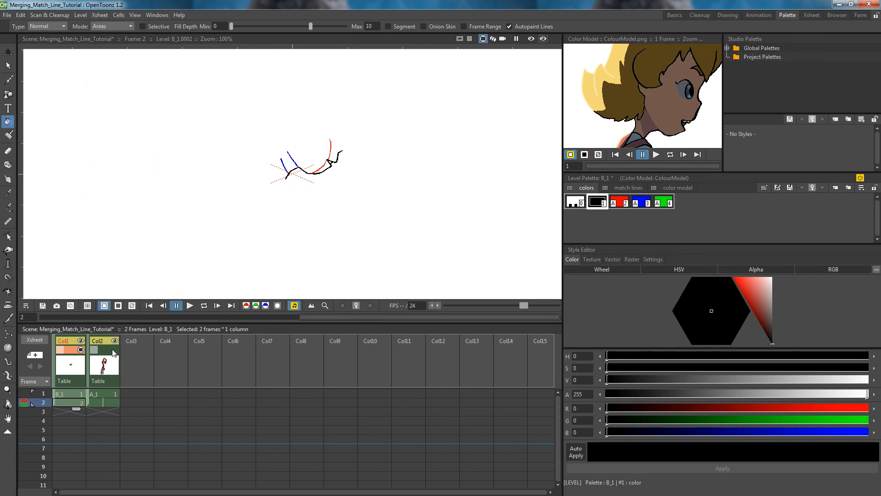